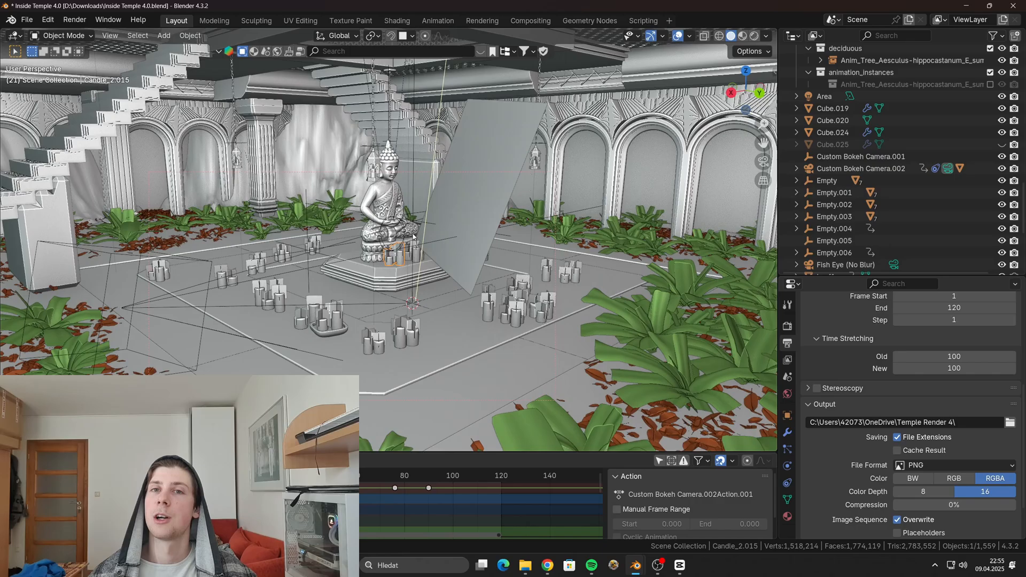
Switch the corridor scene's Cycles feature set to Experimental.
{"action": "left_click", "coordinate": [740, 36]}
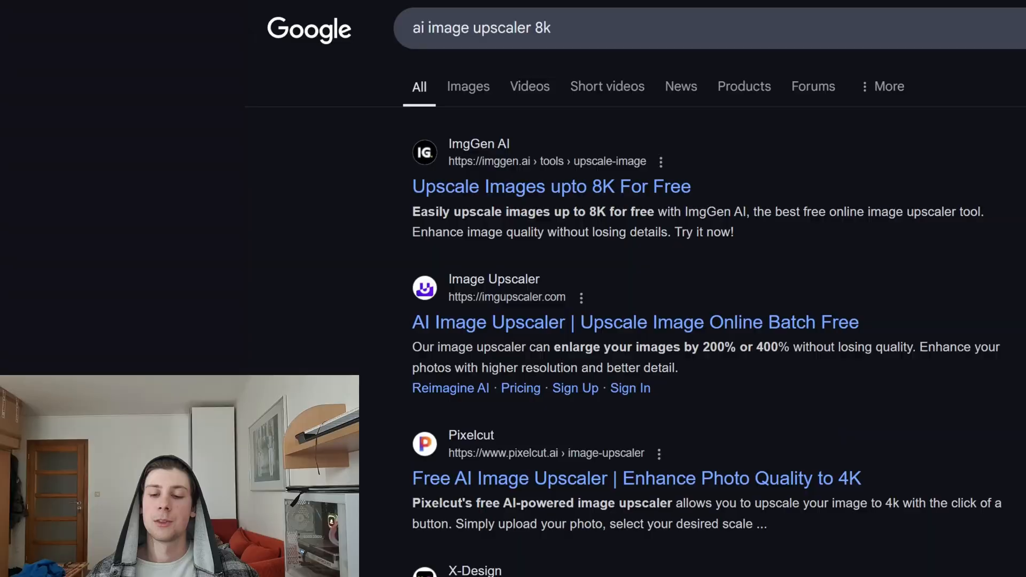
{"action": "scroll", "scroll_direction": "down", "scroll_amount": 3}
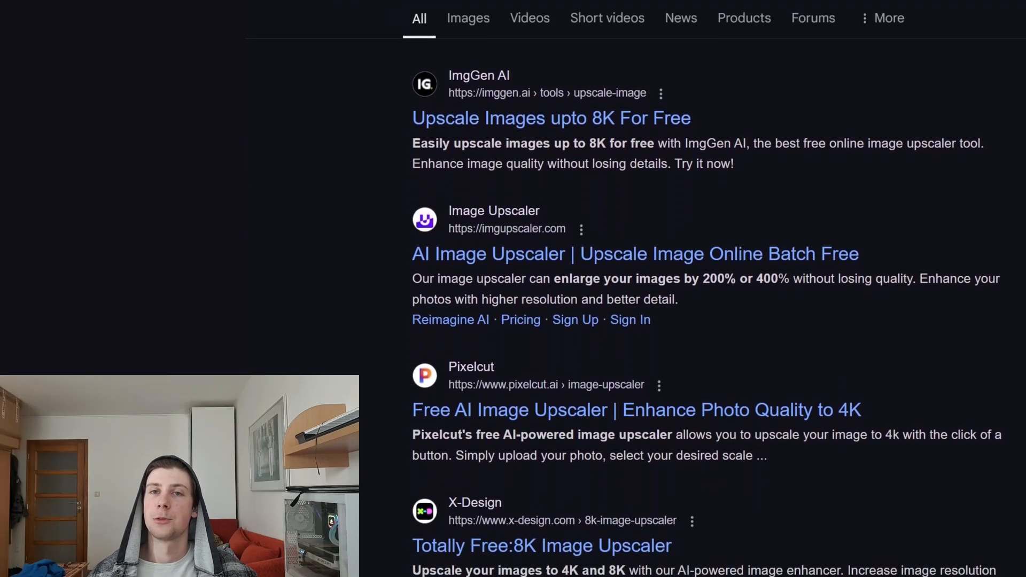
{"action": "scroll", "scroll_direction": "down", "scroll_amount": 3}
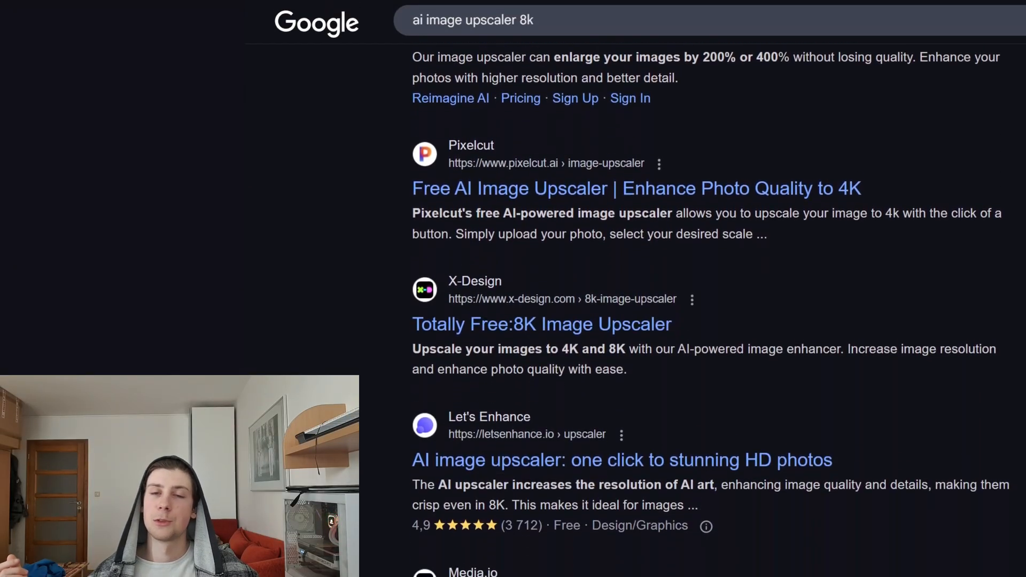
{"action": "scroll", "scroll_direction": "down", "scroll_amount": 3}
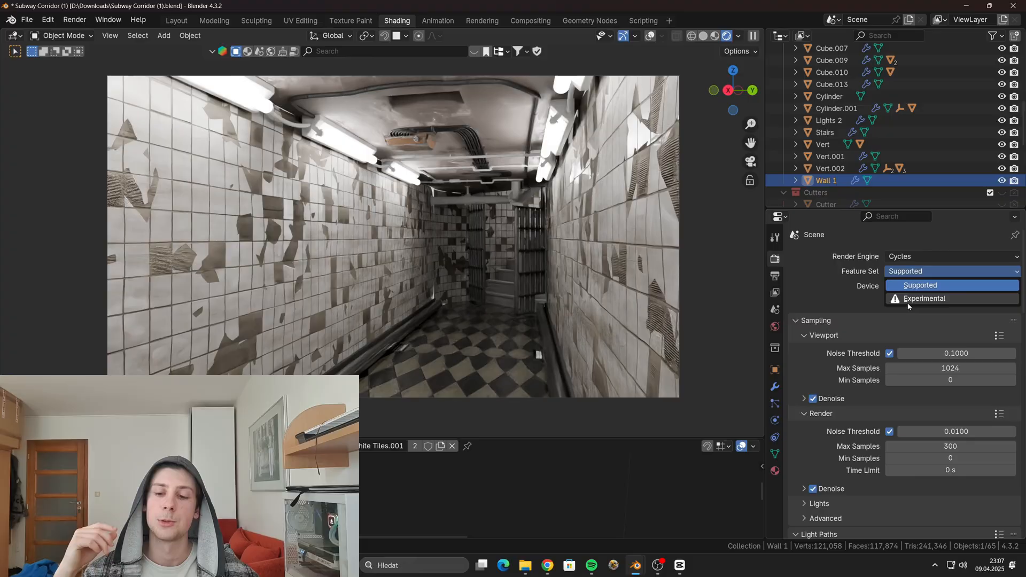
{"action": "left_click", "coordinate": [925, 299]}
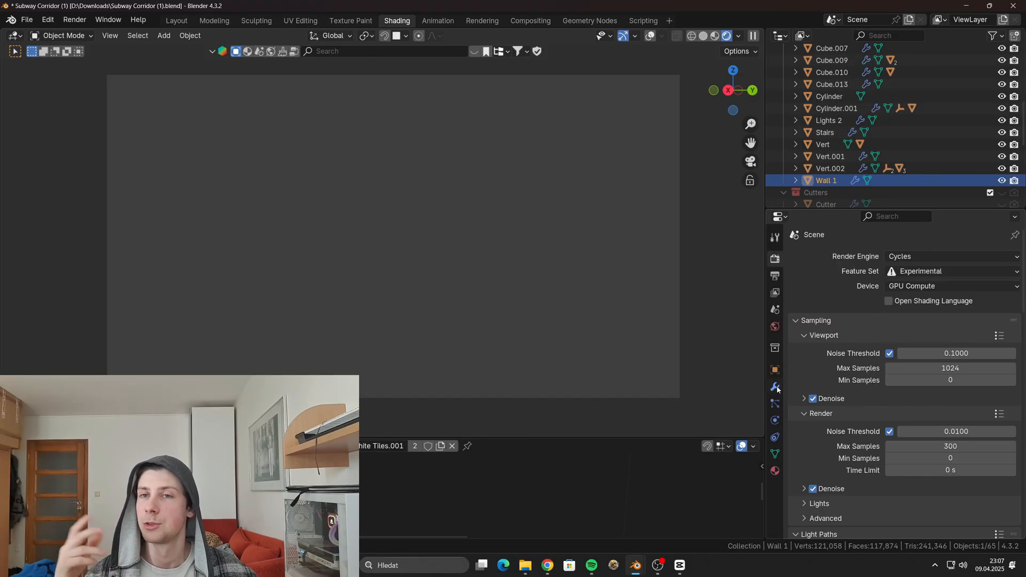
Enable adaptive subdivision on the wall's Subdivision.001 modifier.
{"action": "left_click", "coordinate": [775, 388]}
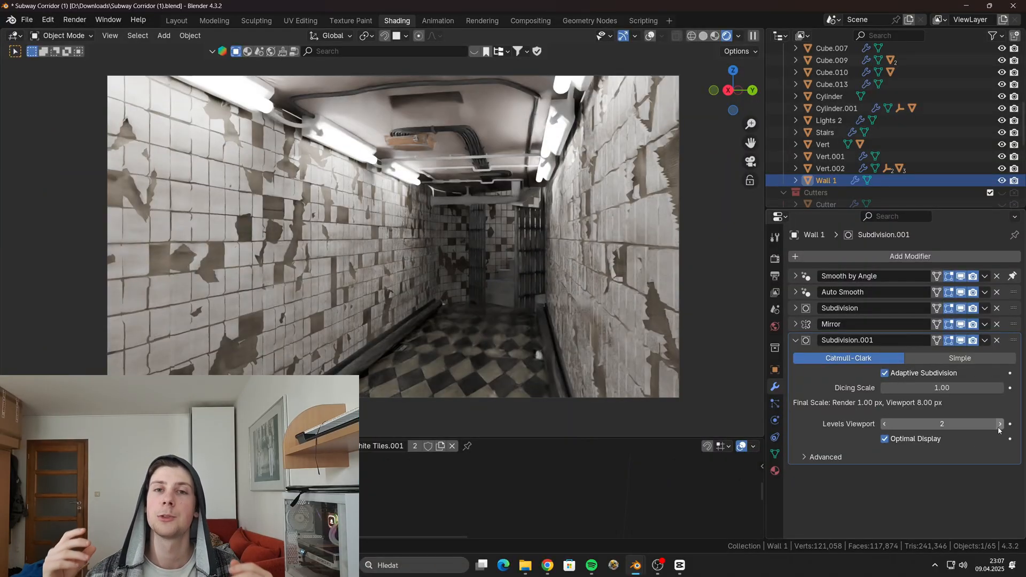
{"action": "left_click", "coordinate": [1001, 424]}
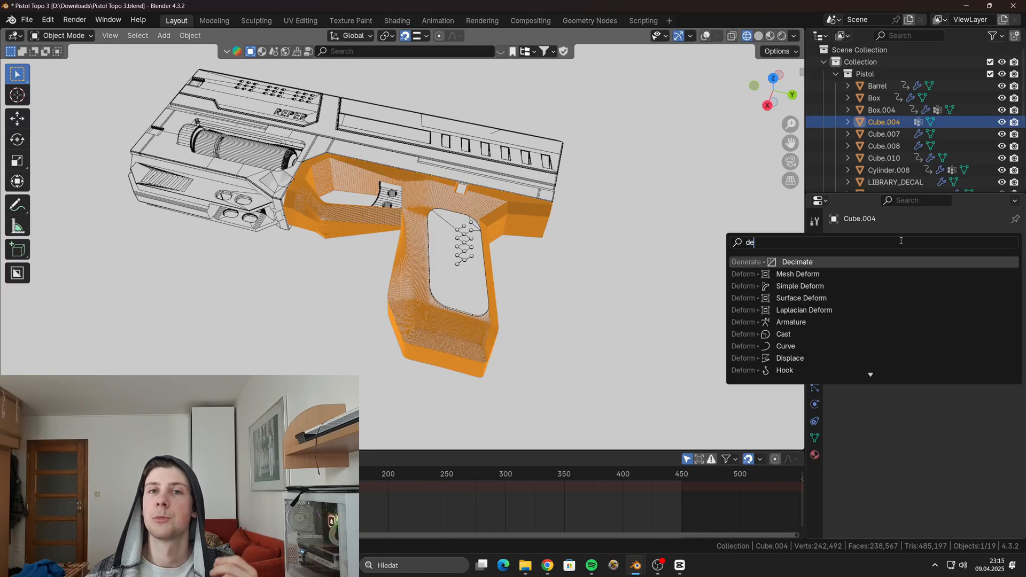
Add a Decimate modifier to the pistol's grip piece.
{"action": "left_click", "coordinate": [797, 262]}
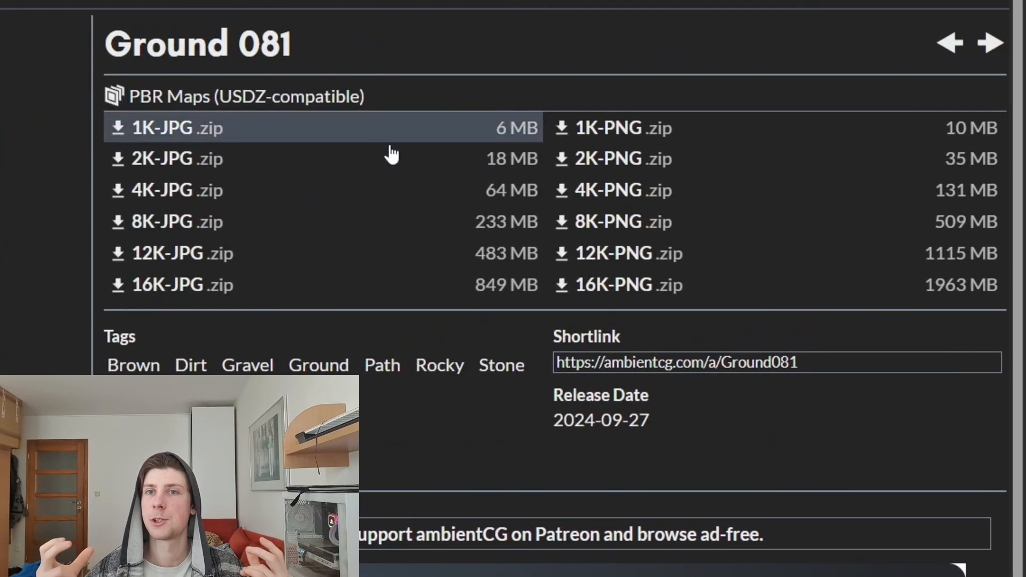
{"action": "mouse_move", "coordinate": [324, 204]}
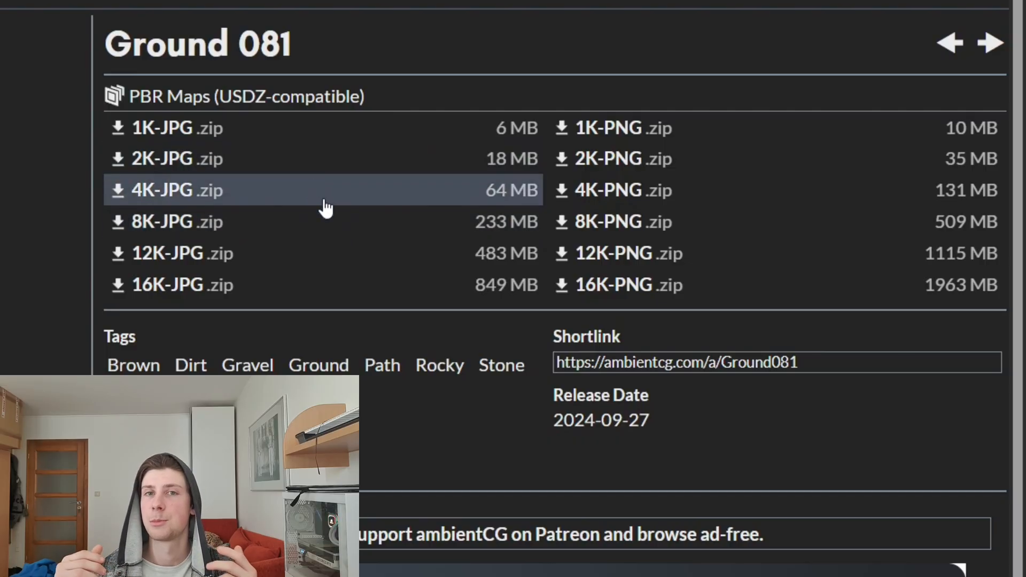
{"action": "mouse_move", "coordinate": [354, 172]}
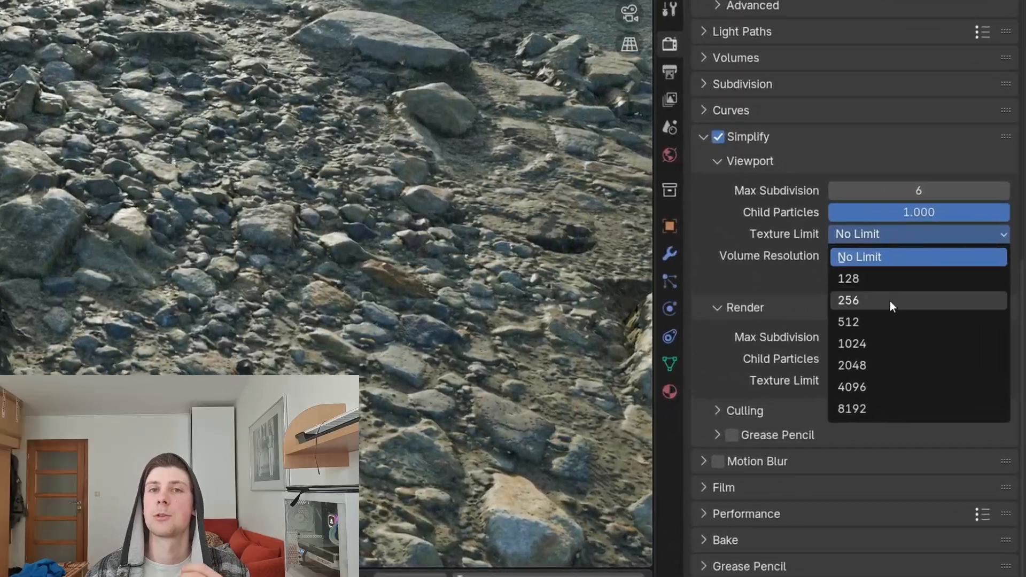
Set the Simplify viewport texture limit to 2048.
{"action": "left_click", "coordinate": [852, 365]}
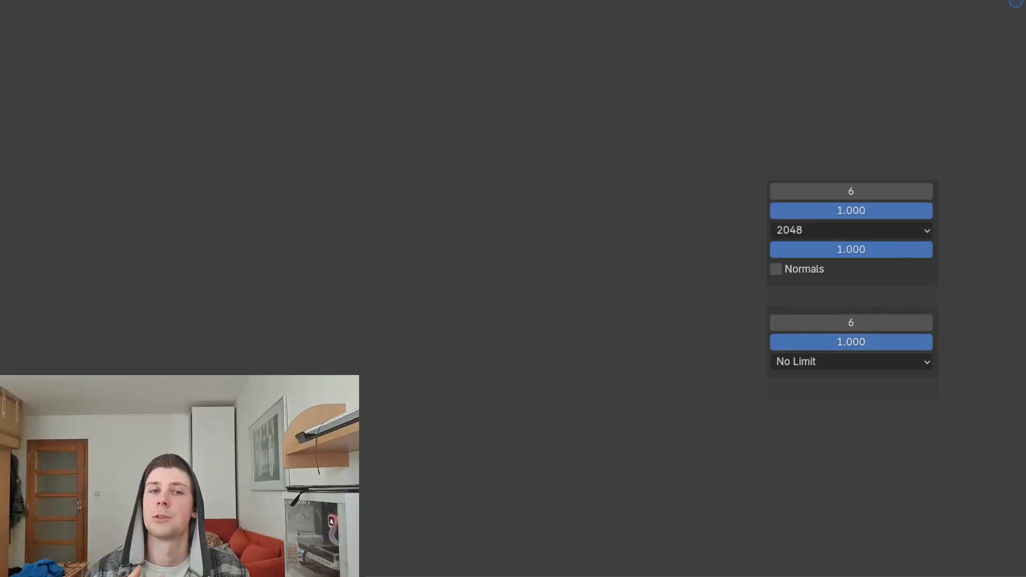
{"action": "left_click", "coordinate": [851, 229]}
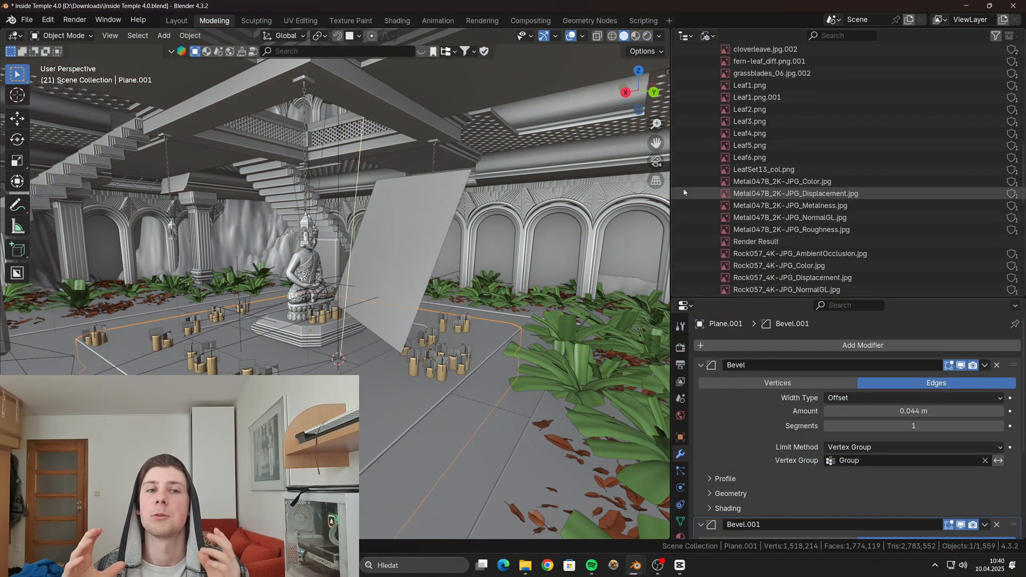
Scroll the Blender File overview past Images and Materials and expand the Objects list.
{"action": "scroll", "scroll_direction": "down", "scroll_amount": 3}
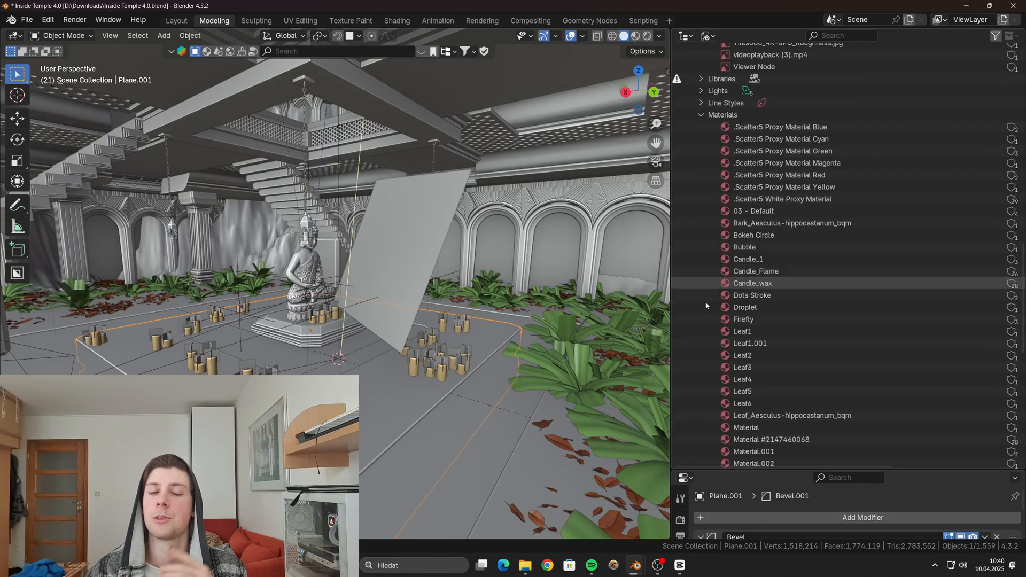
{"action": "scroll", "scroll_direction": "down", "scroll_amount": 3}
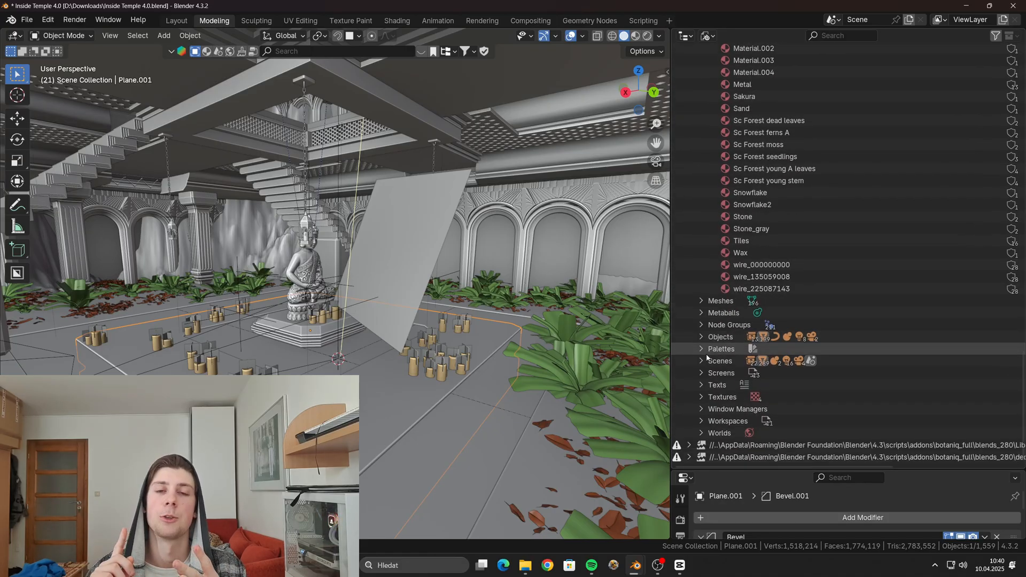
{"action": "left_click", "coordinate": [700, 361]}
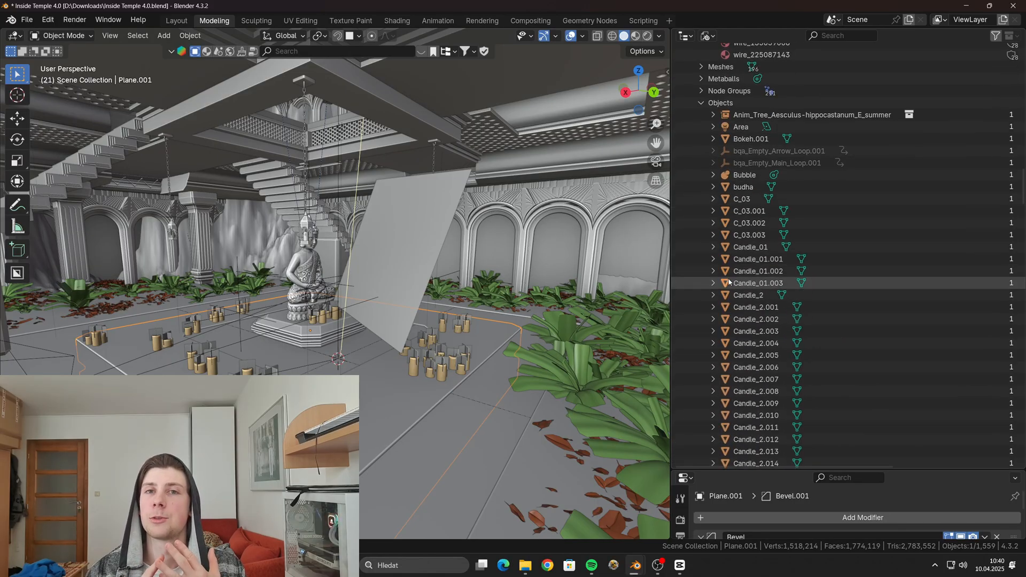
{"action": "scroll", "scroll_direction": "down", "scroll_amount": 3}
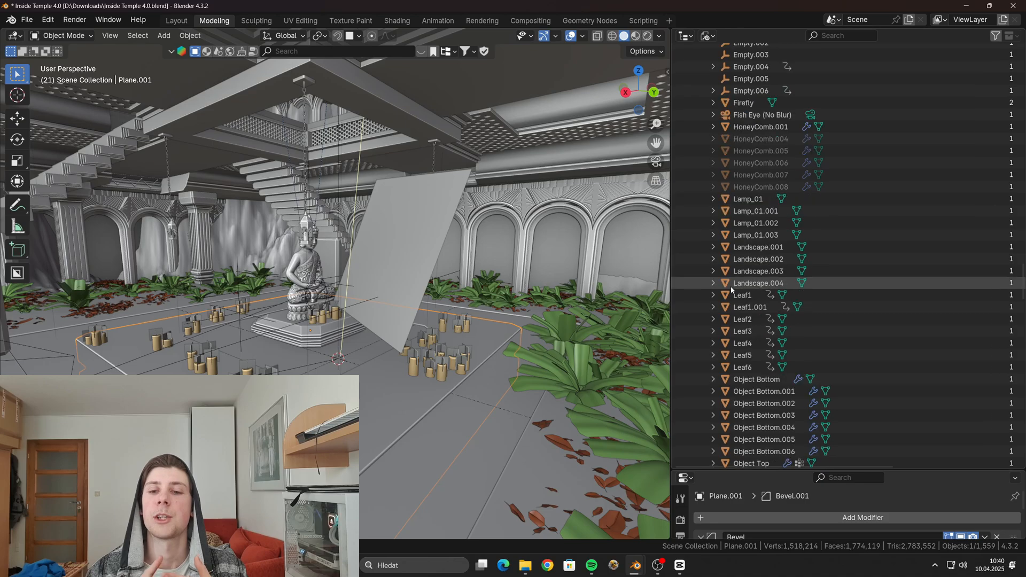
{"action": "scroll", "scroll_direction": "down", "scroll_amount": 3}
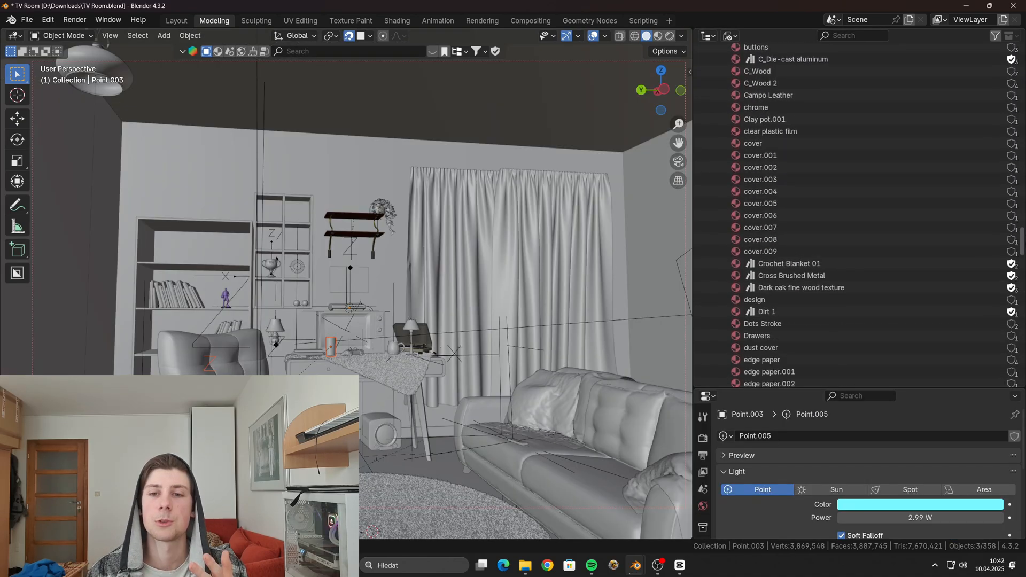
Select the Old TV object and bring up Preferences > System showing Cycles render devices.
{"action": "scroll", "scroll_direction": "down", "scroll_amount": 3}
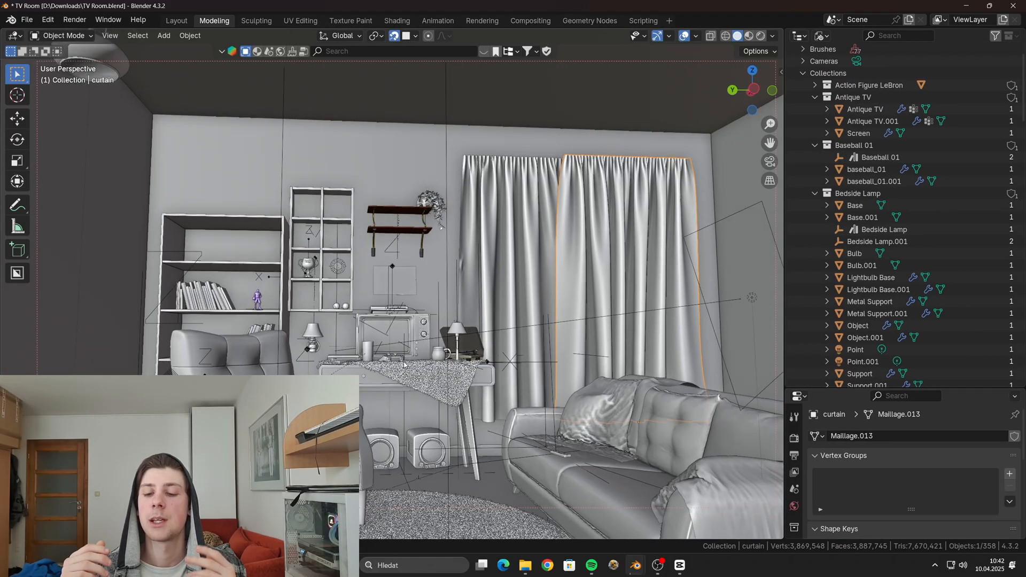
{"action": "left_click", "coordinate": [397, 342]}
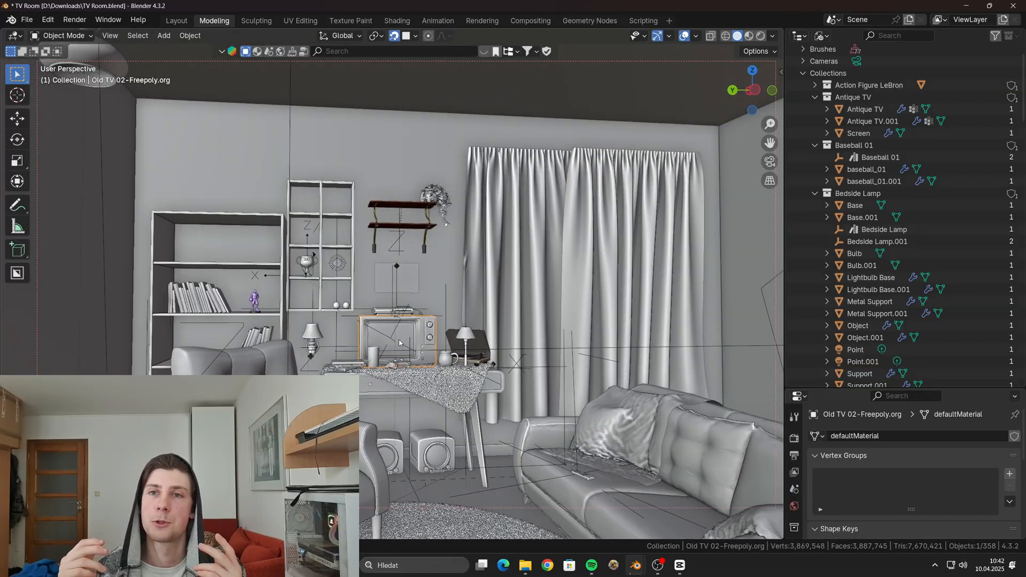
{"action": "left_click", "coordinate": [28, 21]}
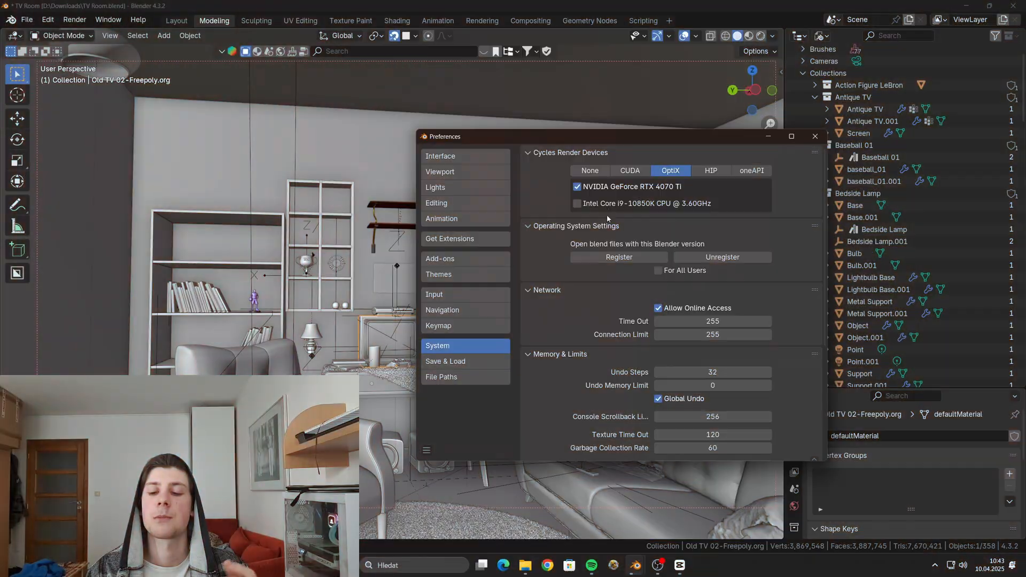
Enable the Intel Core i9 CPU alongside the RTX 4070 Ti under OptiX render devices.
{"action": "left_click", "coordinate": [577, 203]}
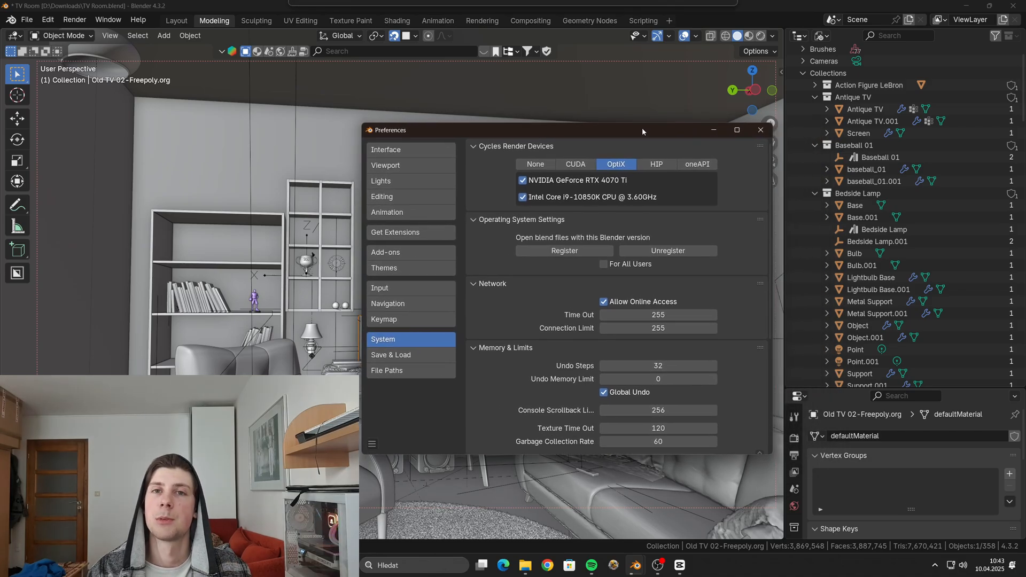
{"action": "left_click_drag", "start_coordinate": [642, 130], "coordinate": [612, 116]}
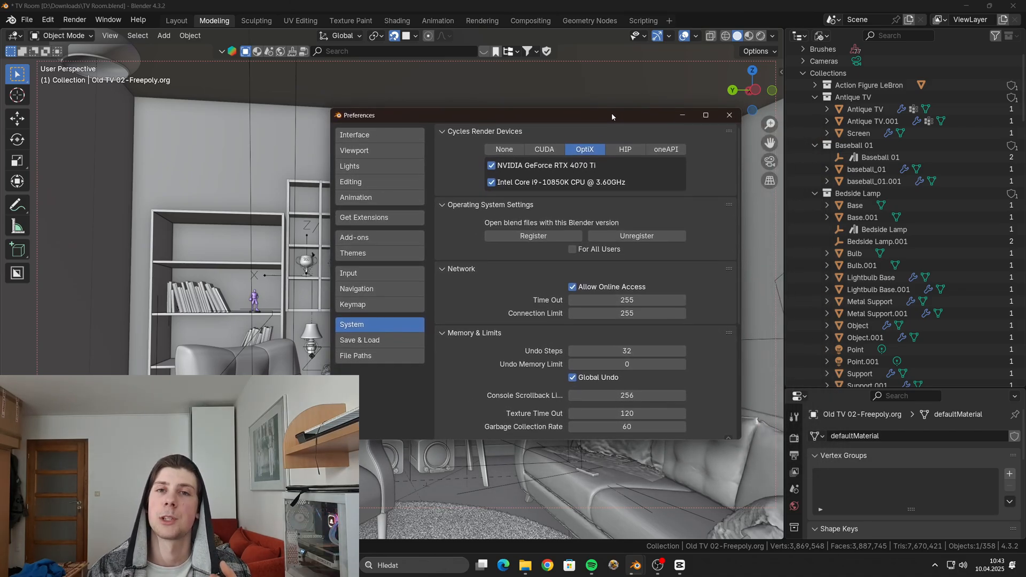
{"action": "mouse_move", "coordinate": [539, 192]}
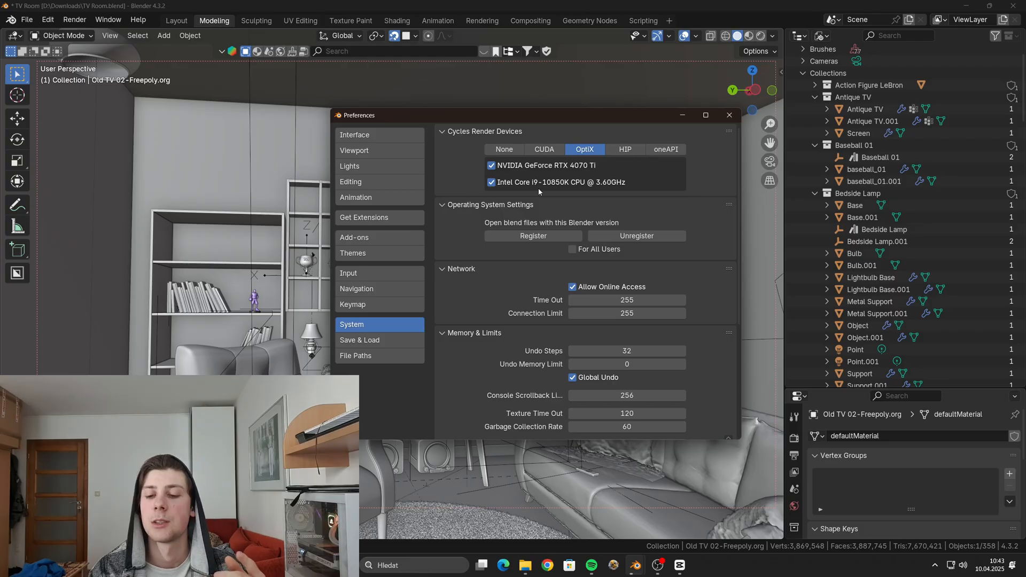